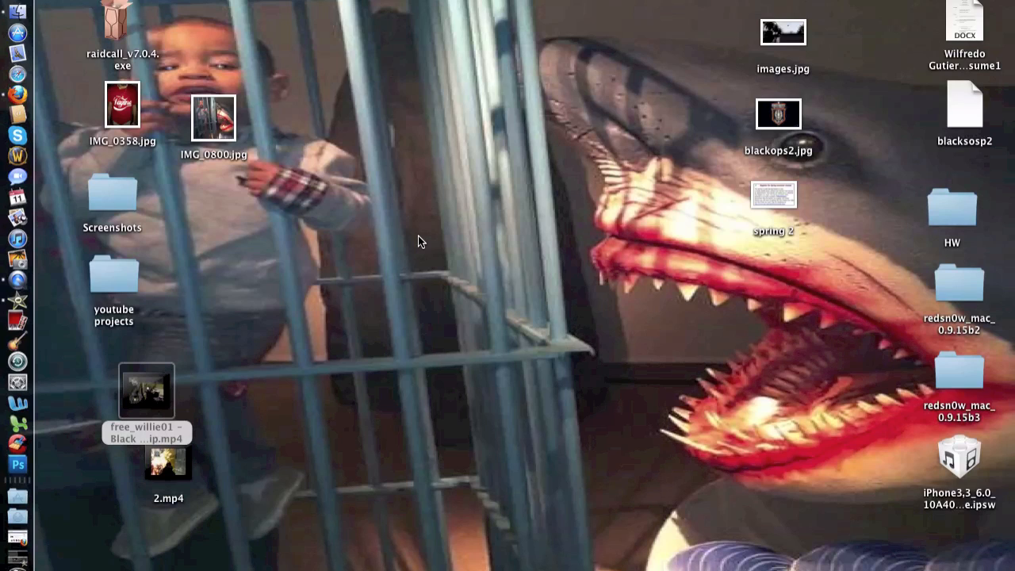
pyautogui.moveTo(265, 276)
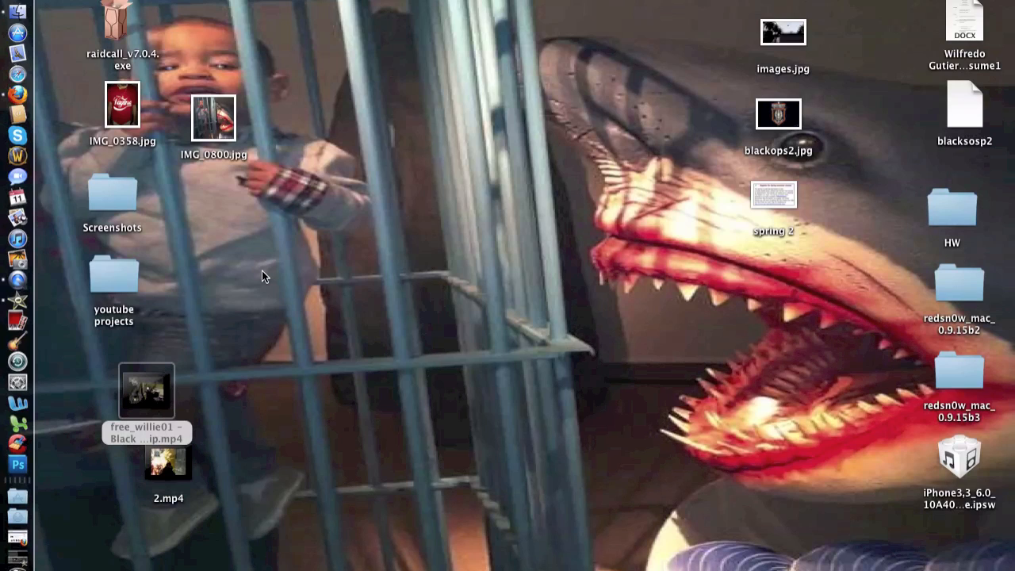
pyautogui.moveTo(173, 361)
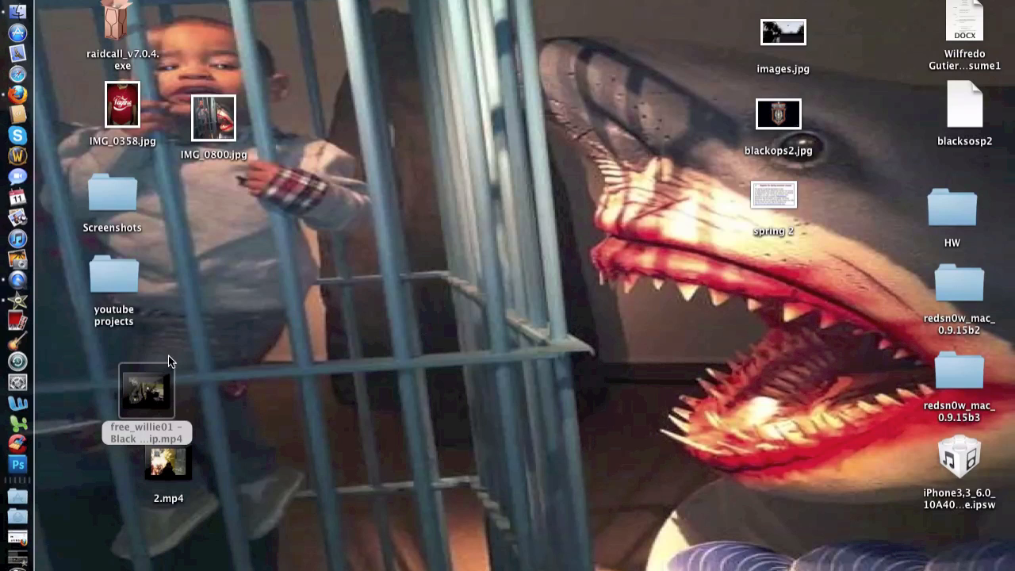
# Open the free_willie01 gameplay clip from the desktop into a new iMovie project.
pyautogui.rightClick(147, 397)
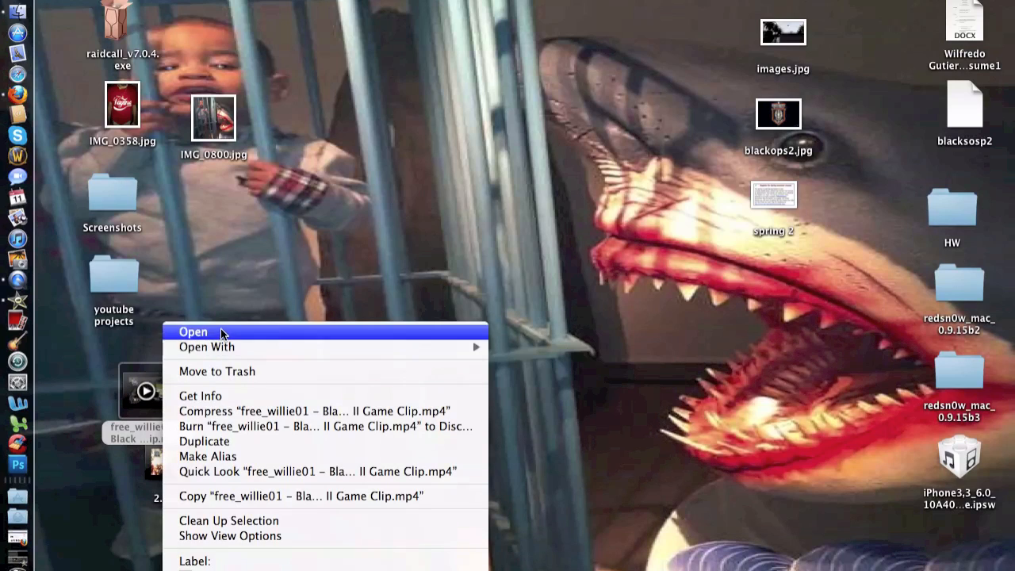
pyautogui.click(192, 331)
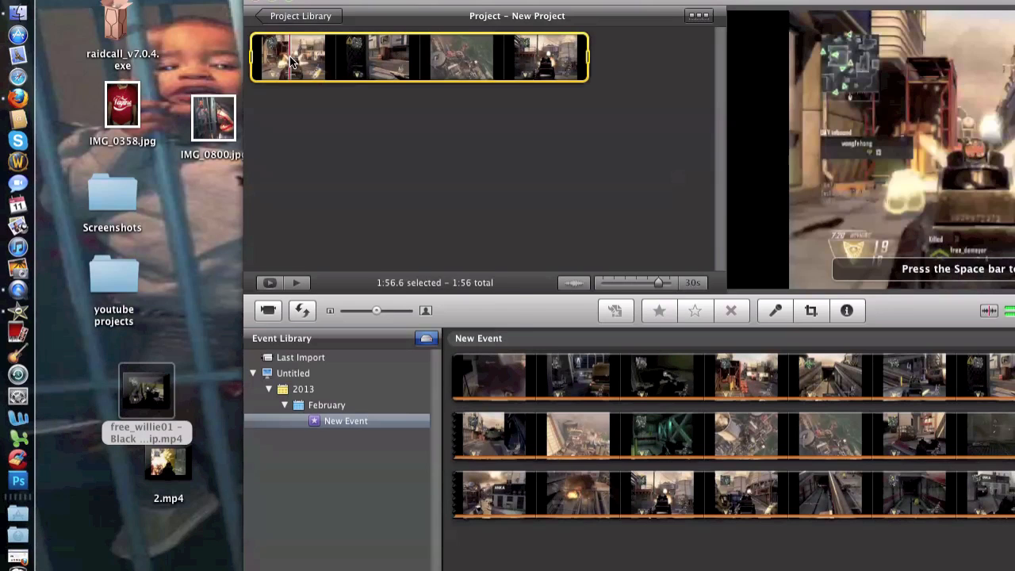
# Detach the clip's audio and place an Underwater background after the gameplay clip.
pyautogui.rightClick(294, 59)
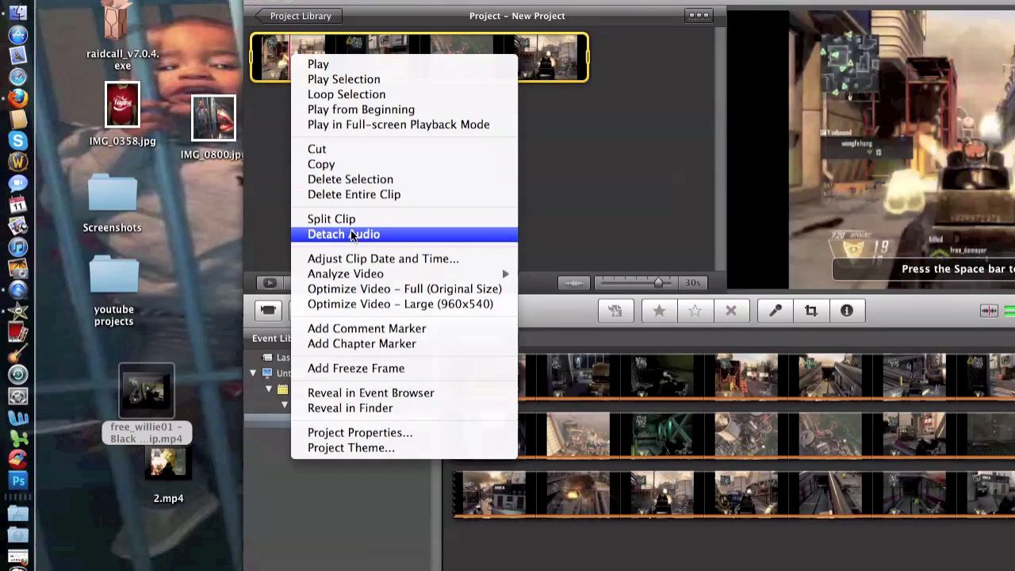
pyautogui.click(343, 234)
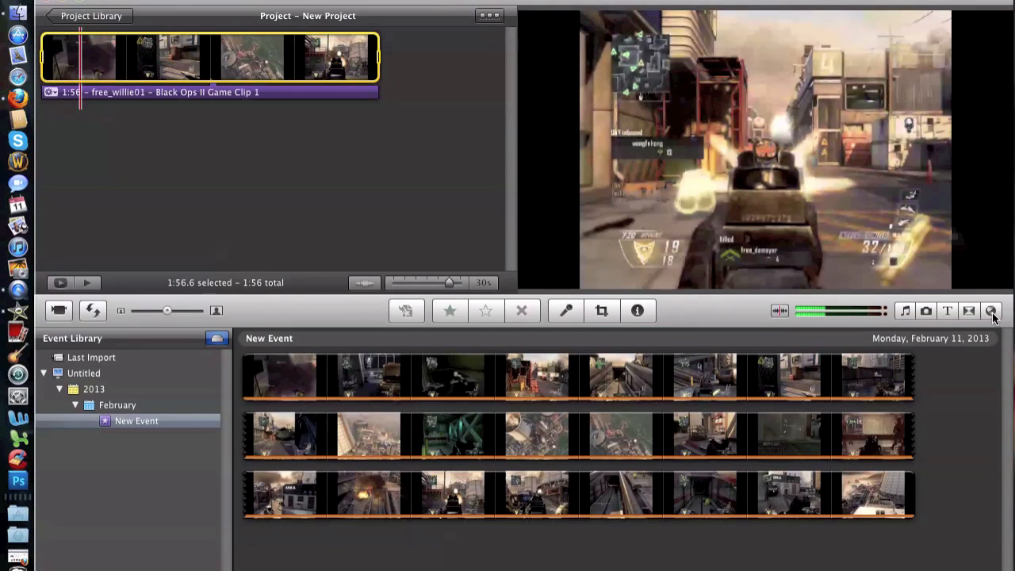
pyautogui.click(991, 310)
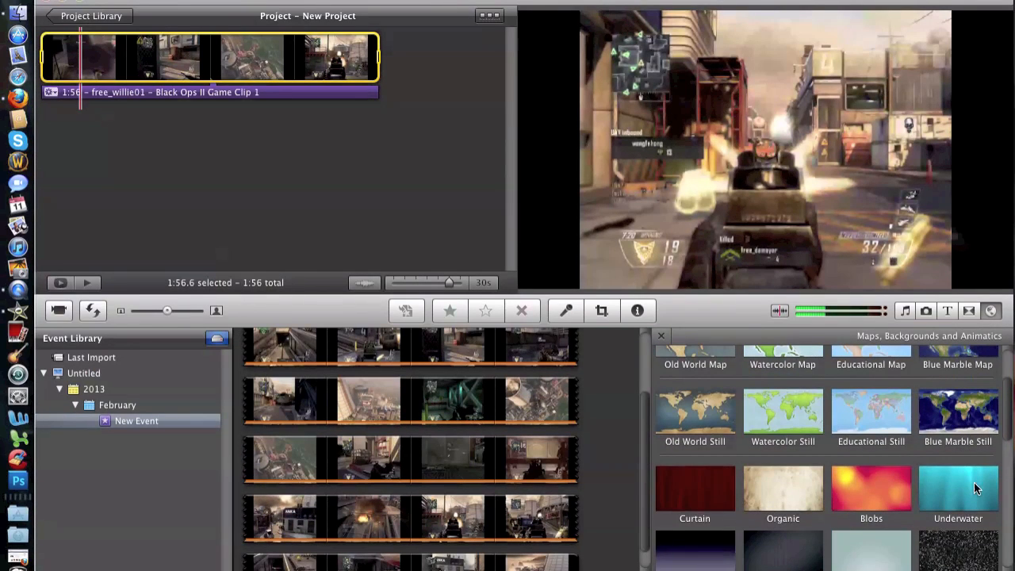
pyautogui.moveTo(958, 487); pyautogui.dragTo(424, 67)
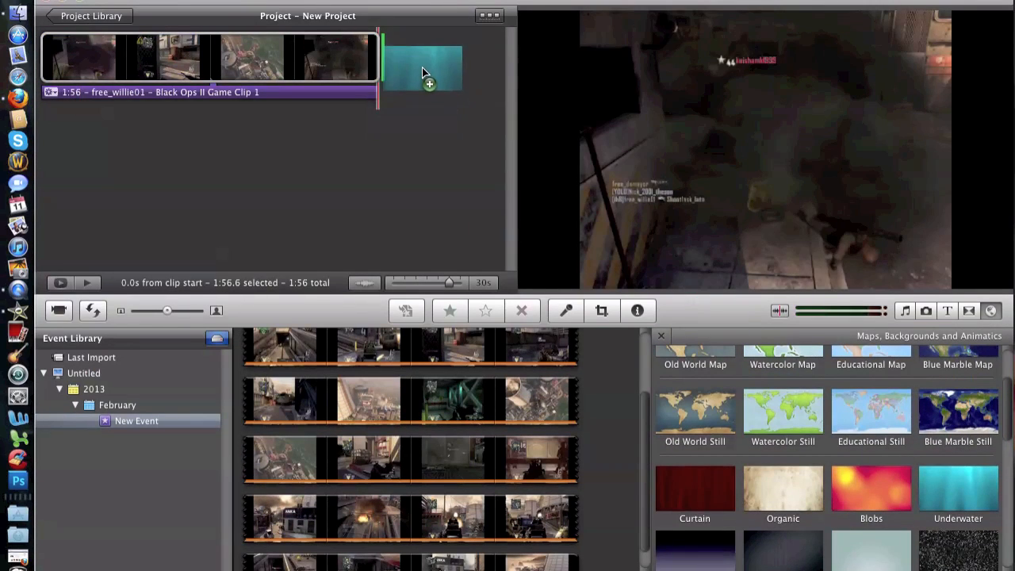
pyautogui.click(398, 72)
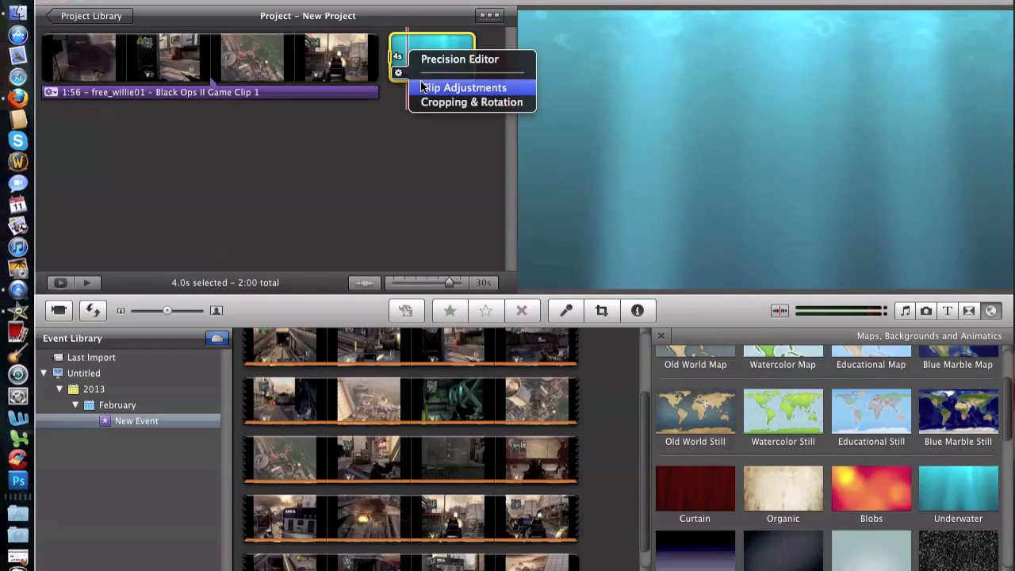
pyautogui.click(464, 88)
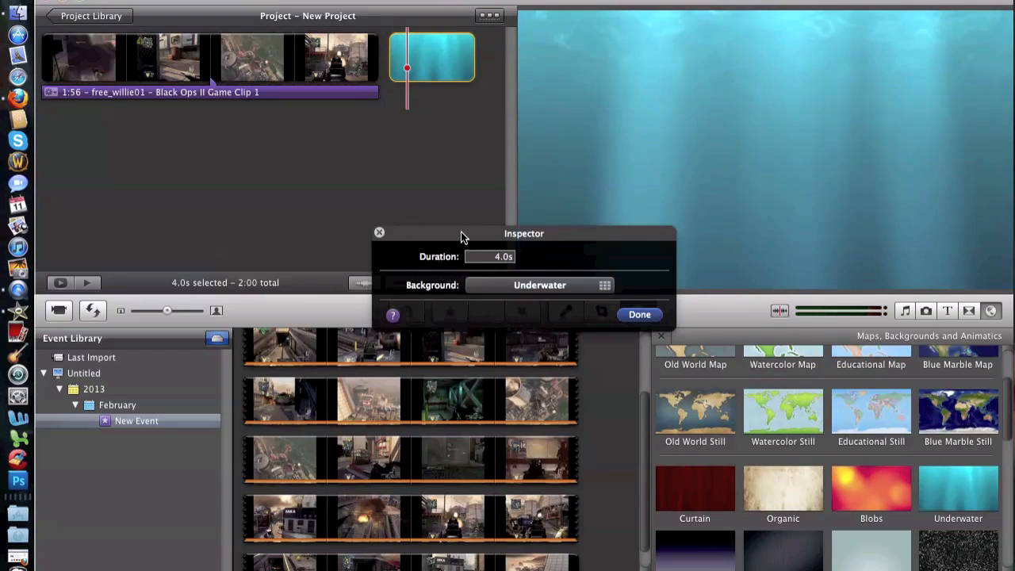
# Set the Underwater background clip's duration to 0.3 seconds.
pyautogui.click(489, 256)
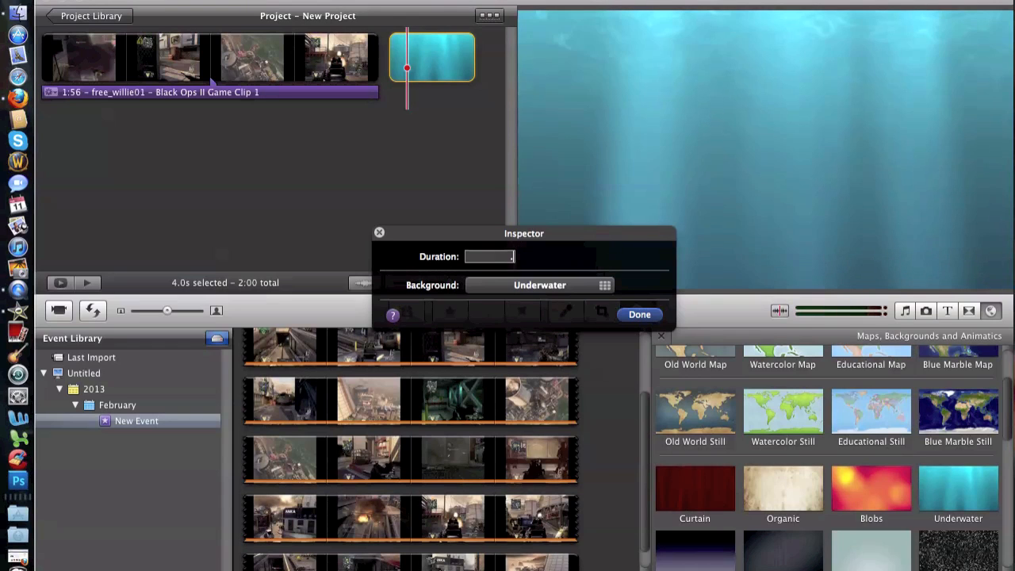
pyautogui.write('.3')
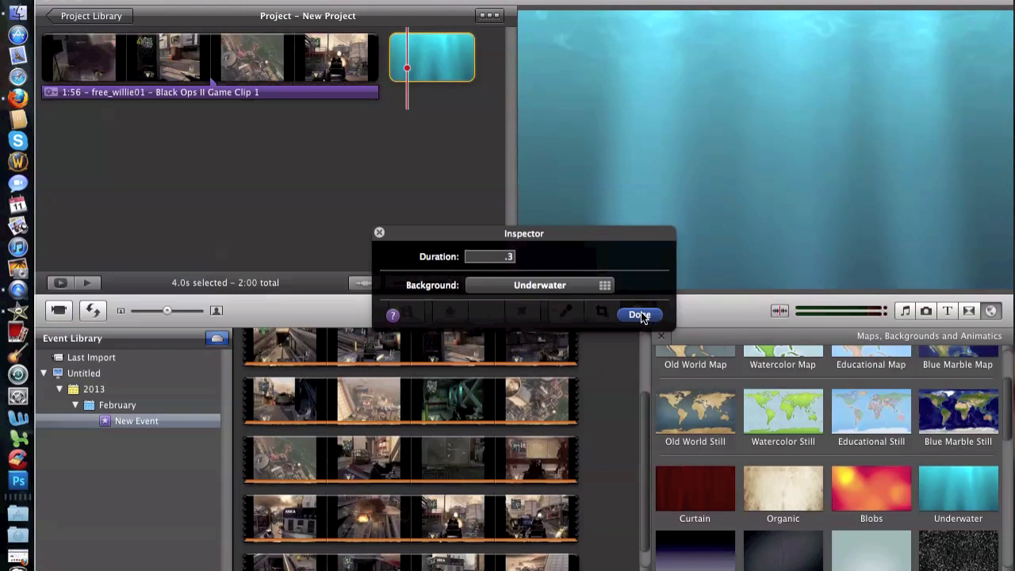
pyautogui.click(640, 314)
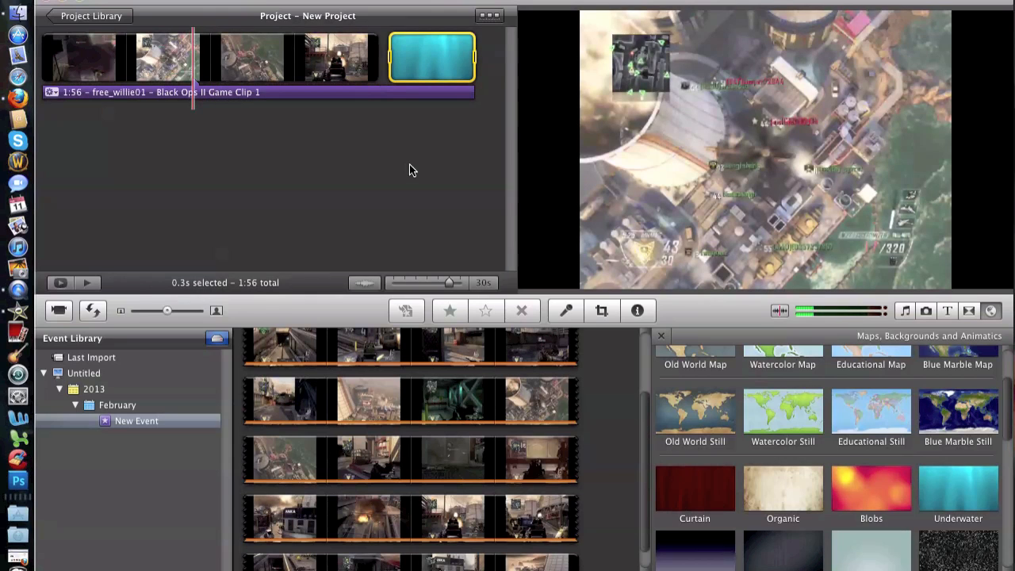
pyautogui.click(88, 283)
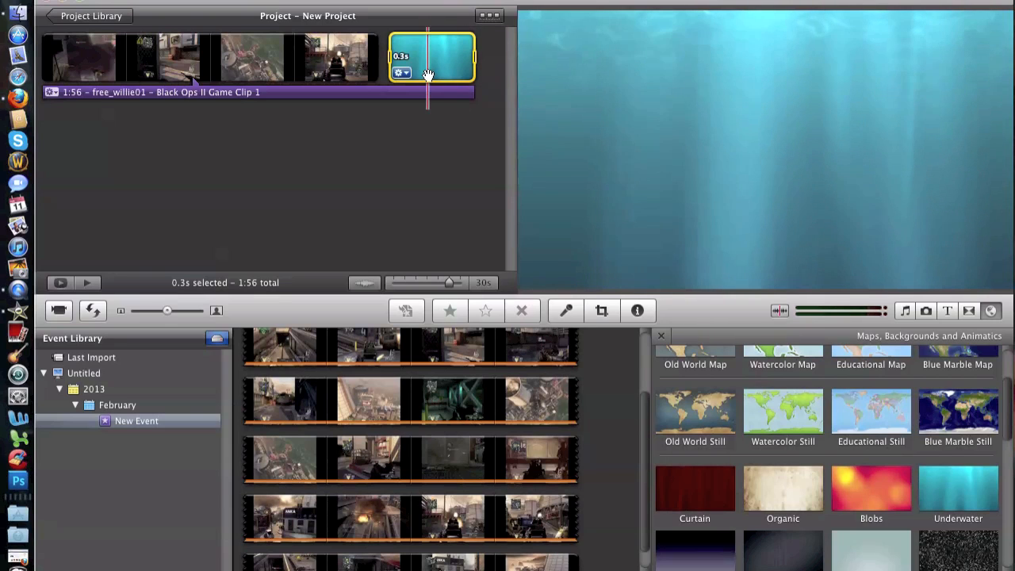
# Delete the Underwater background clip and bring up options for the exported edited clip.mov.
pyautogui.rightClick(429, 60)
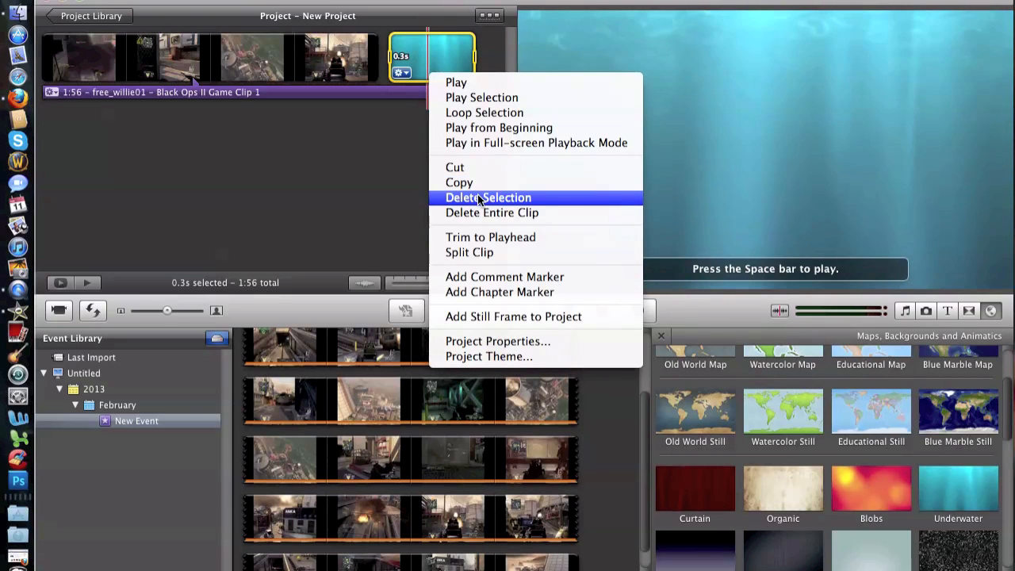
pyautogui.click(488, 197)
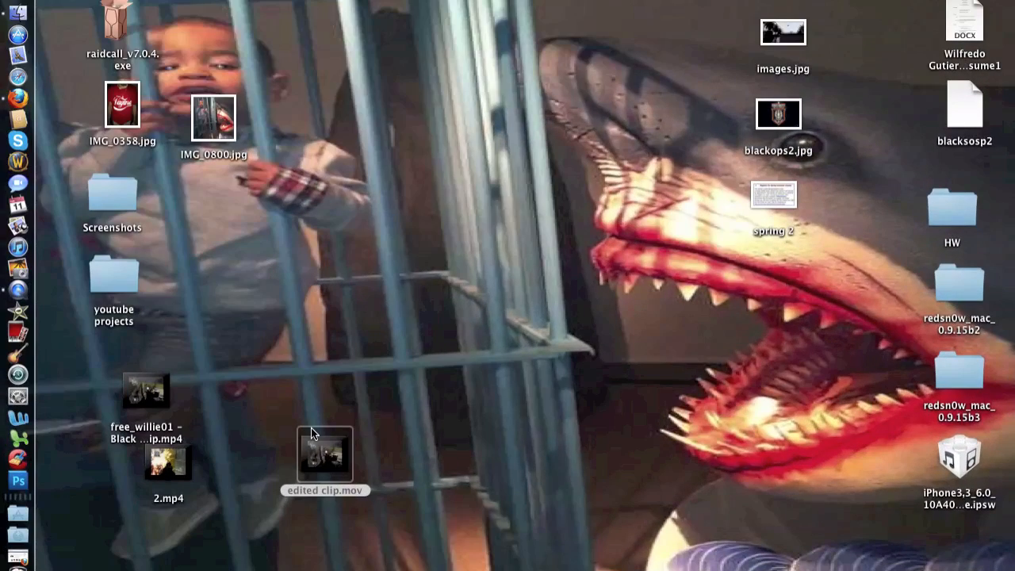
pyautogui.rightClick(325, 456)
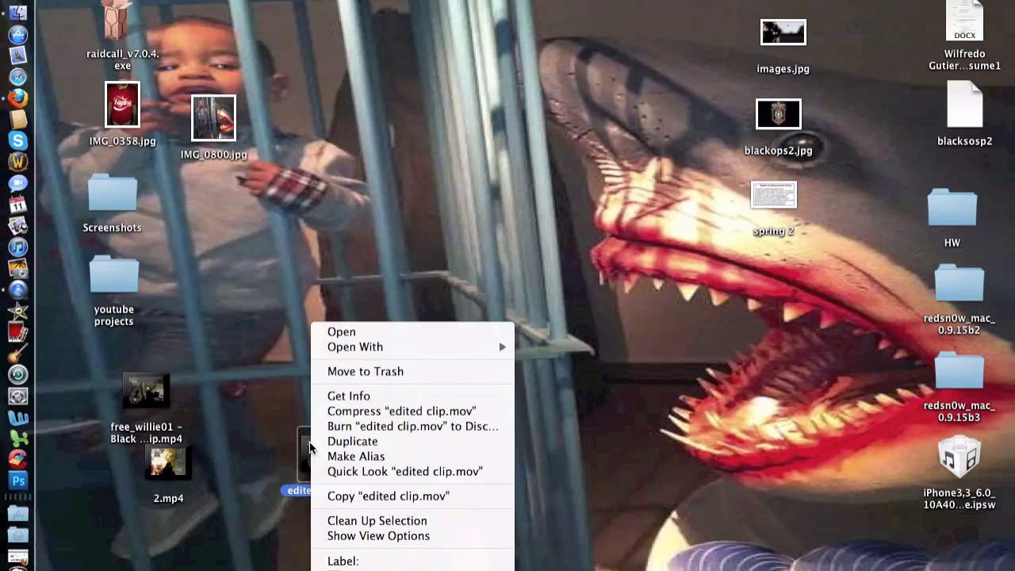